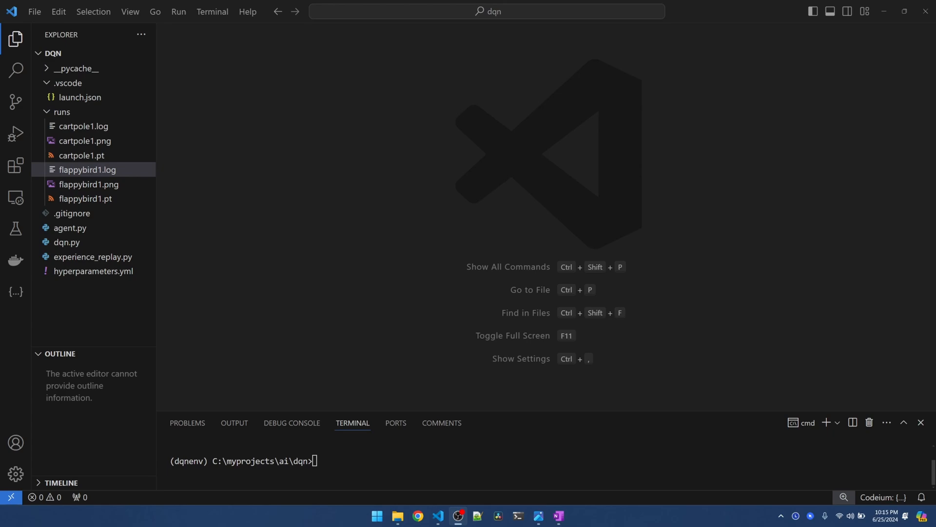
mouse_move(84, 173)
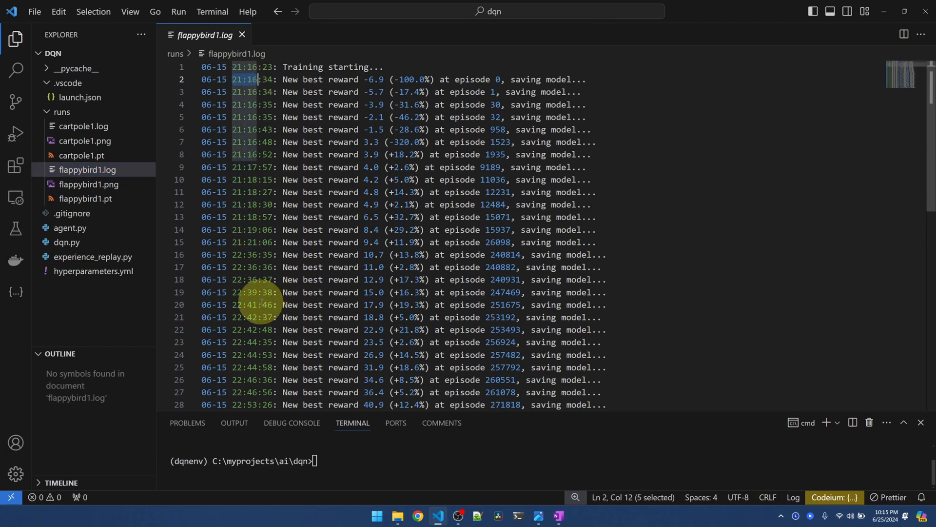
Scroll to the end of flappybird1.log and highlight best episode 941863 (reward 106.4)
scroll("down", 3)
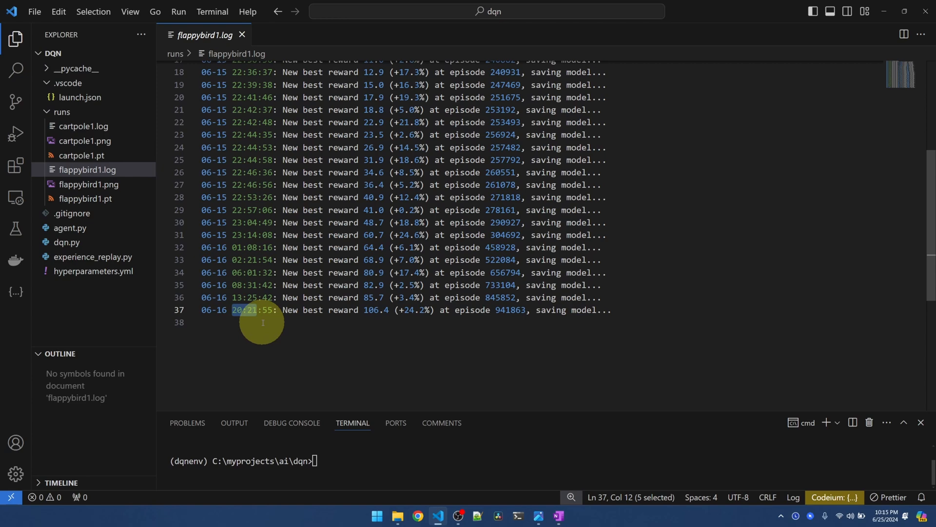
double_click(508, 310)
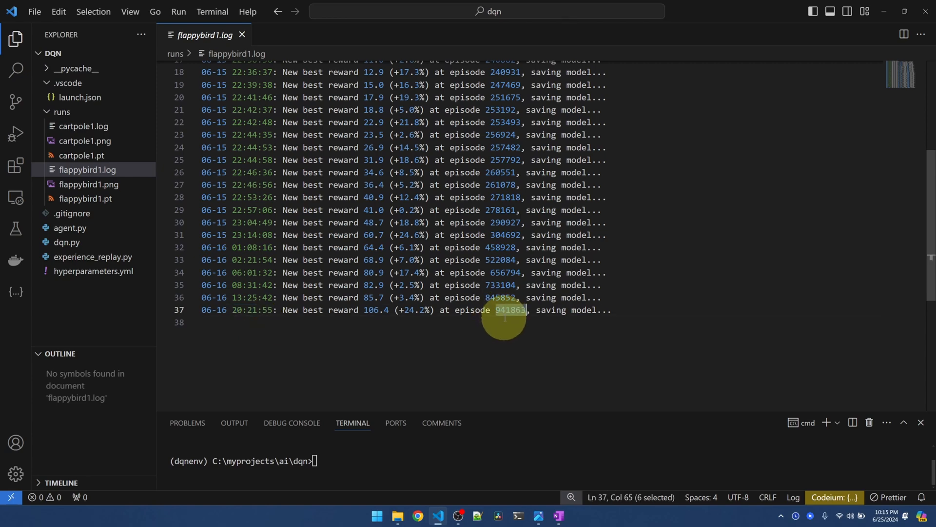
mouse_move(369, 318)
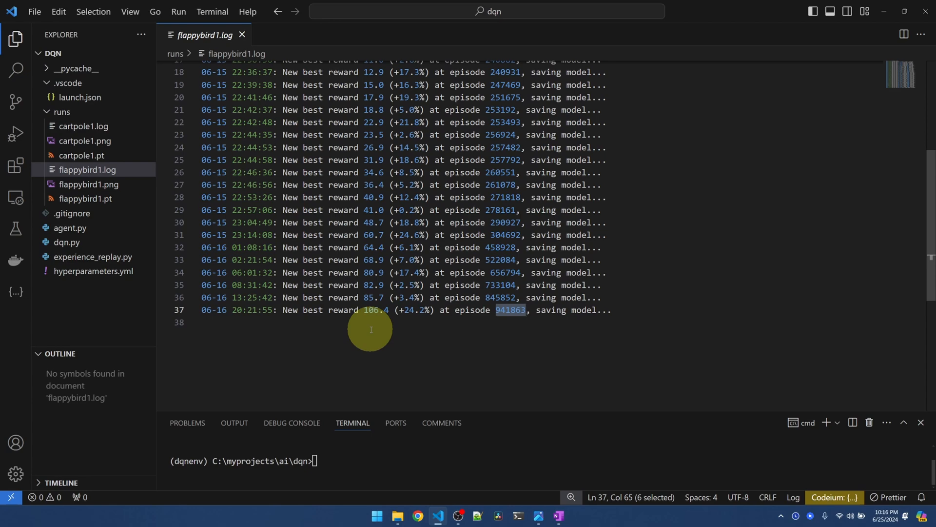
type("python agent.py")
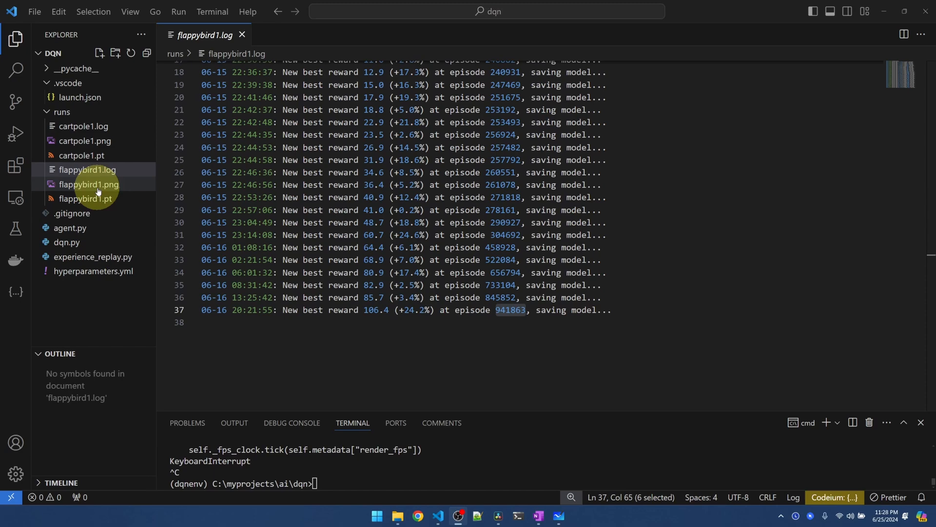
Open flappybird1.png from the runs folder to view the mean reward and epsilon curves
left_click(88, 184)
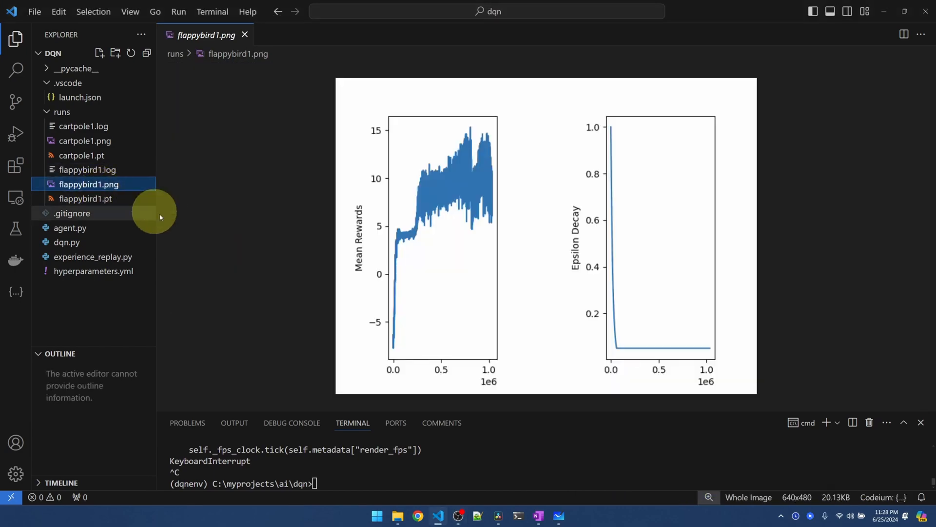
mouse_move(609, 136)
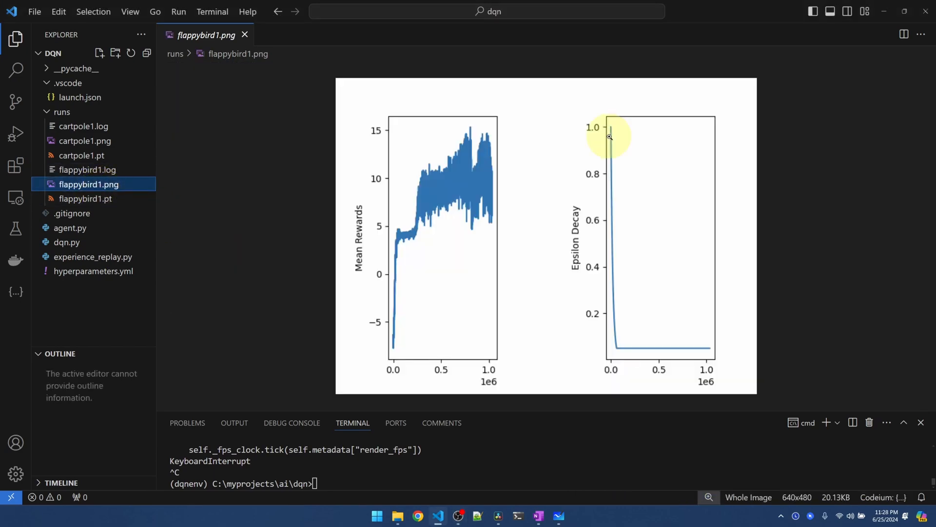
mouse_move(620, 348)
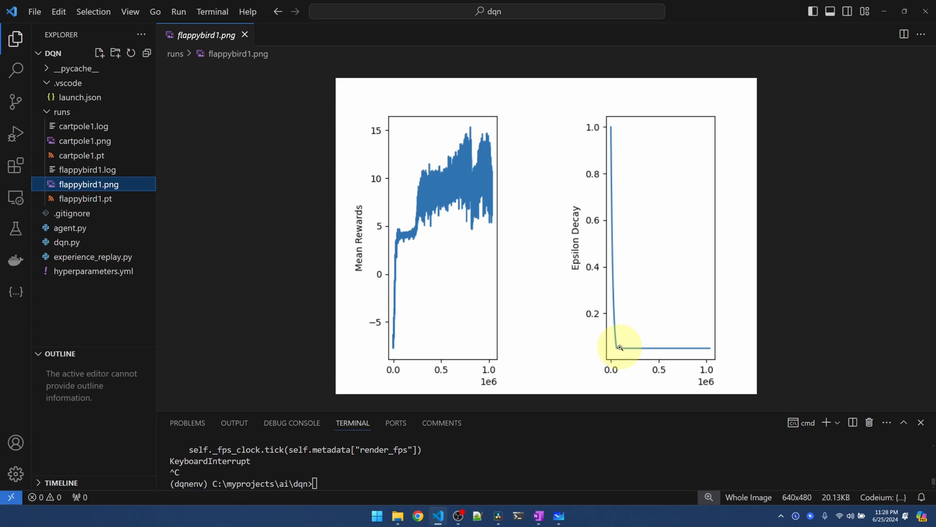
mouse_move(618, 350)
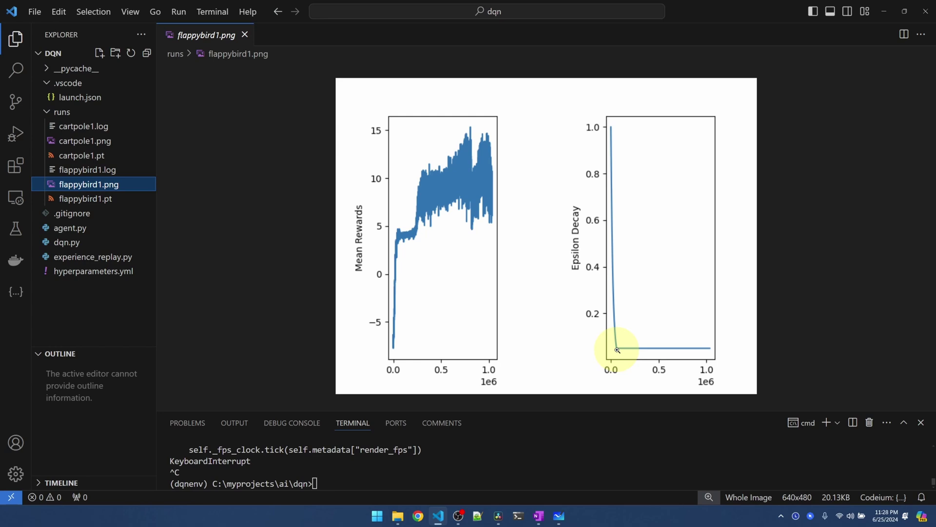
mouse_move(623, 350)
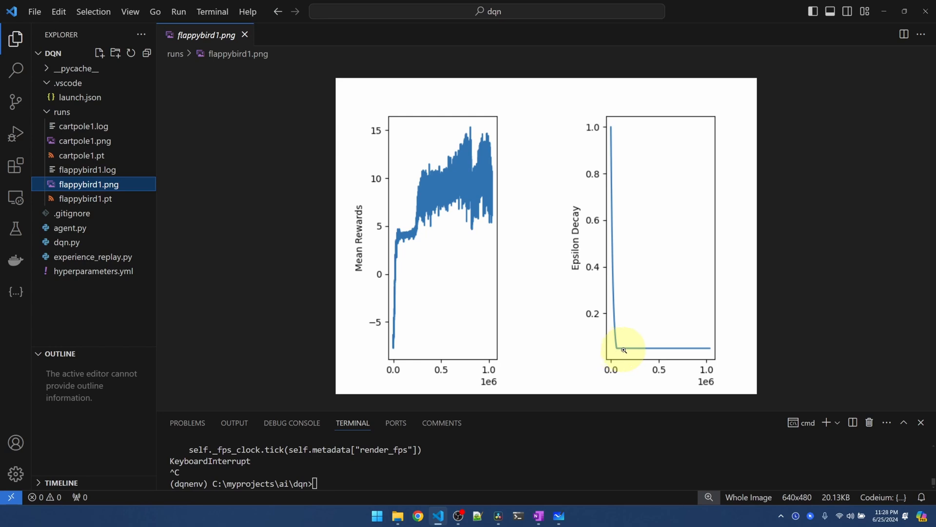
mouse_move(674, 346)
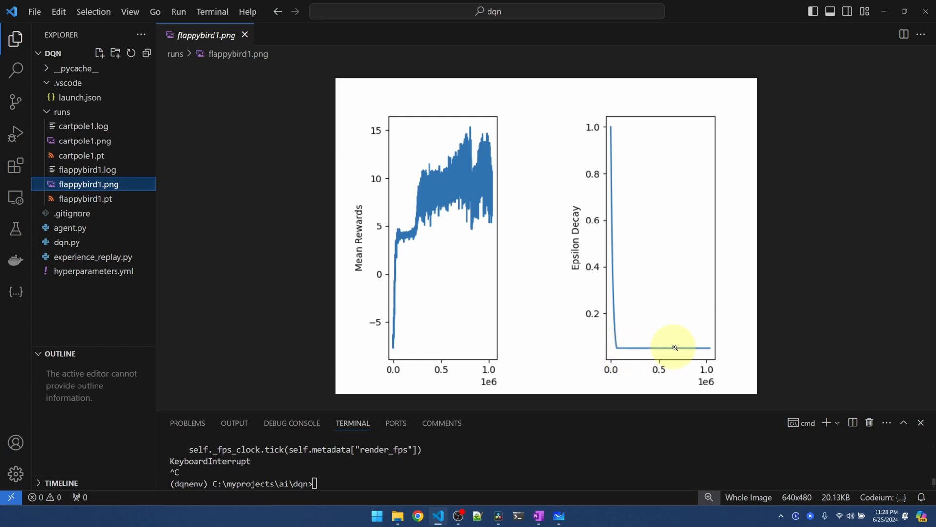
mouse_move(554, 327)
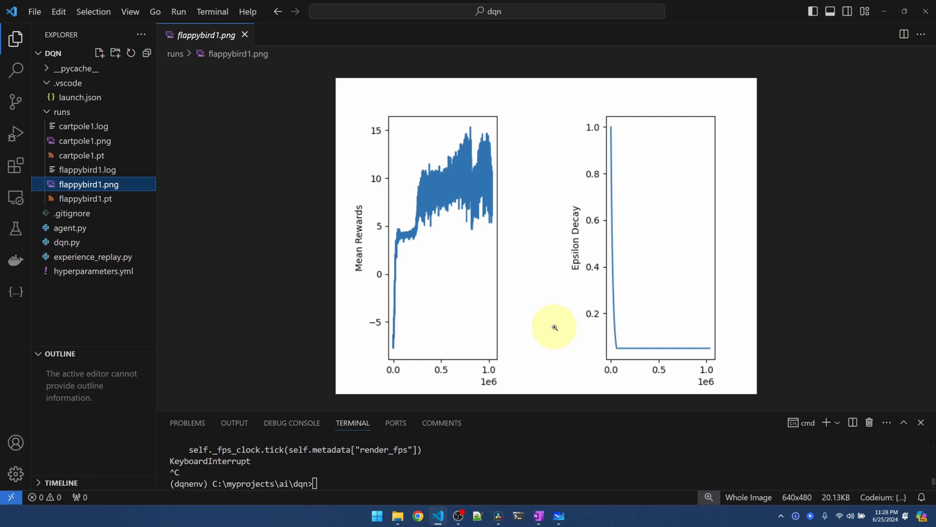
mouse_move(397, 231)
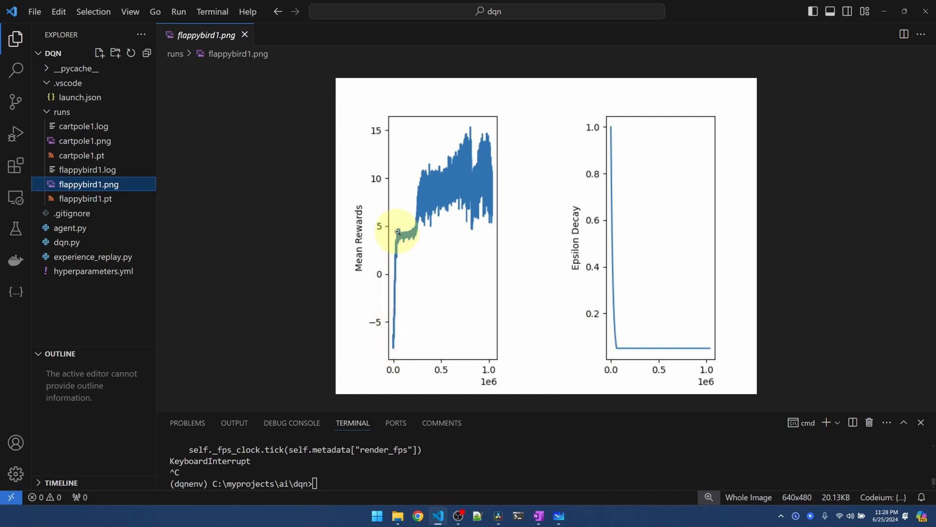
mouse_move(406, 230)
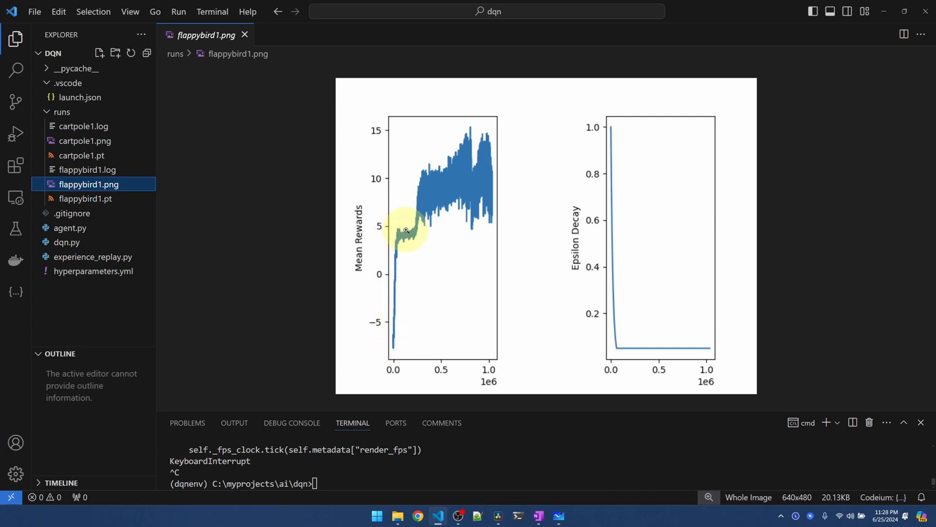
mouse_move(425, 197)
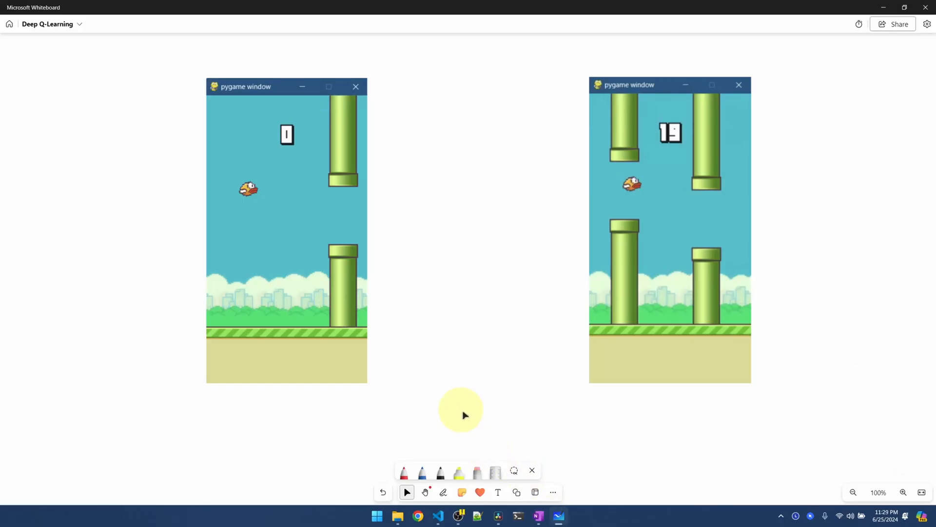
Handwrite red arrows and labels: 100% random, 50% random, 95% best actions, 5% improvement
left_click(405, 471)
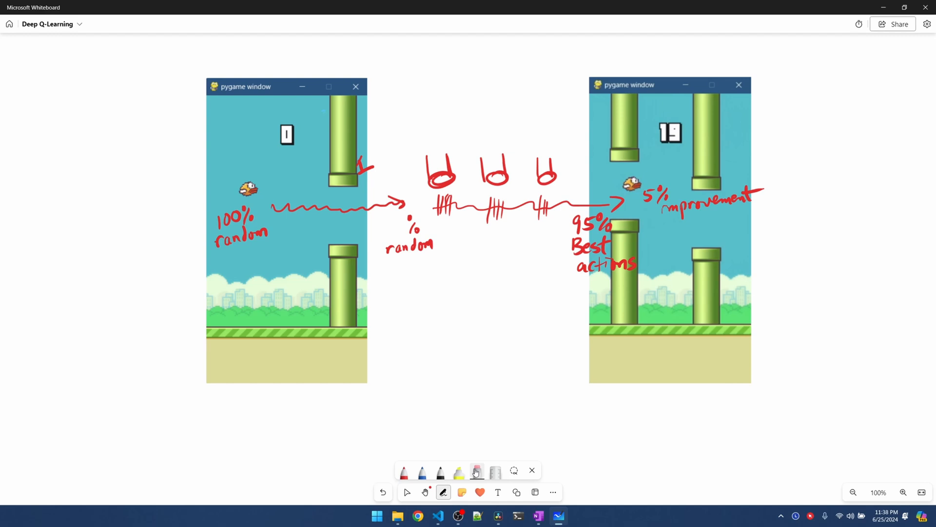
left_click(405, 471)
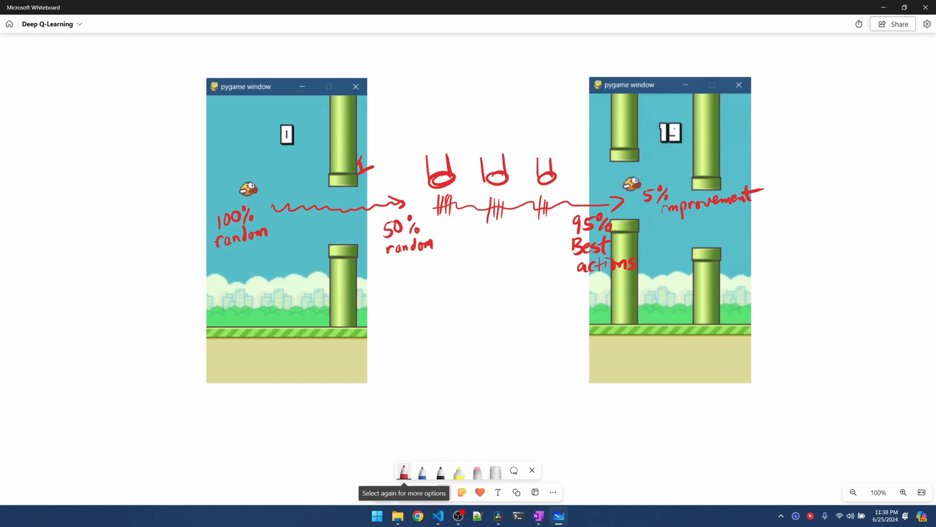
left_click(397, 265)
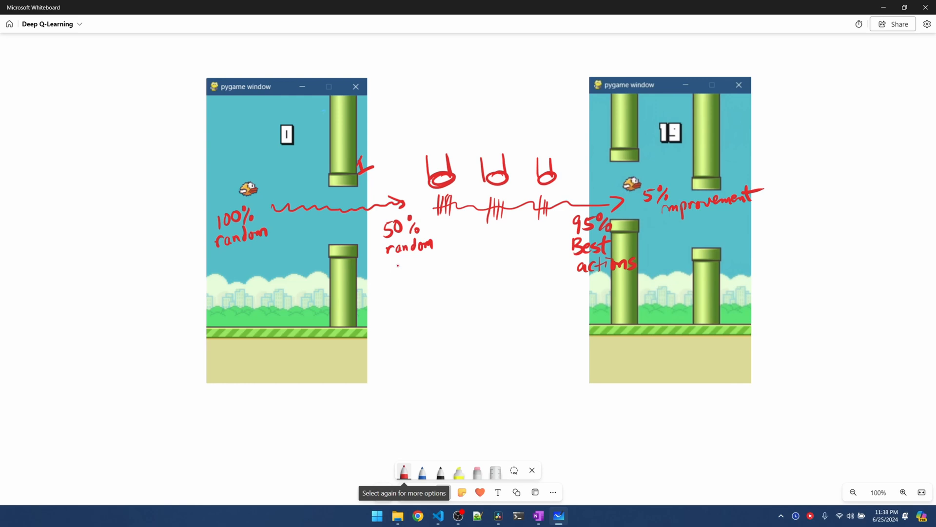